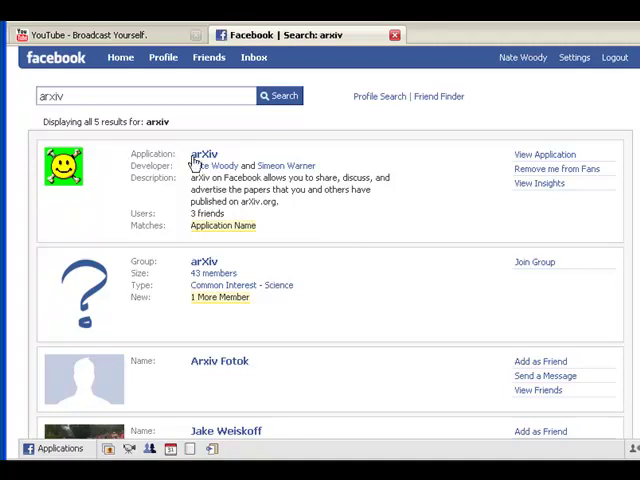
mouse_move(208, 152)
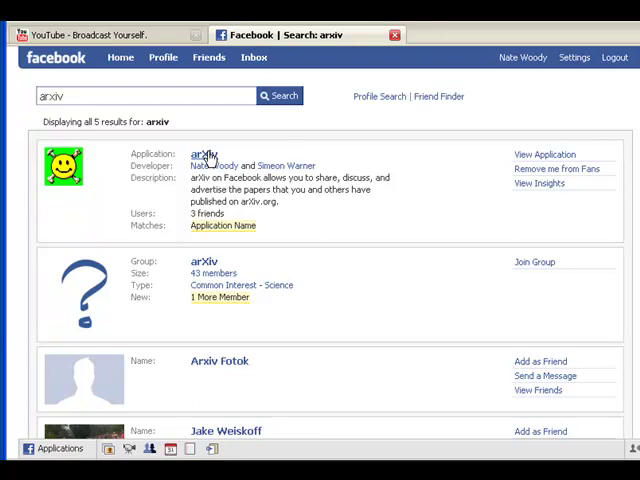
Open the arXiv application's Facebook page from the 'arxiv' search results
left_click(204, 152)
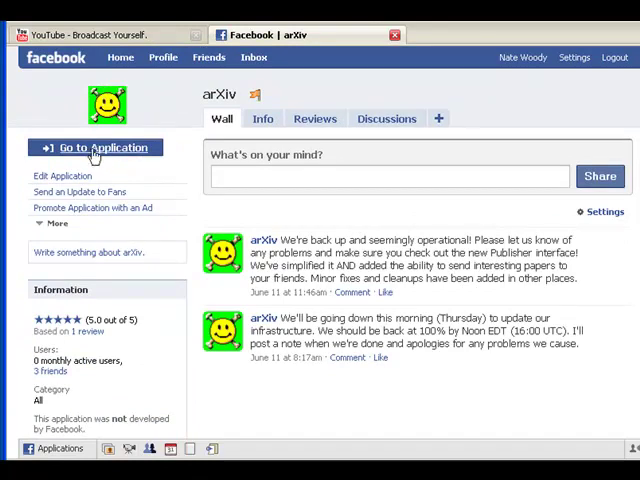
left_click(104, 148)
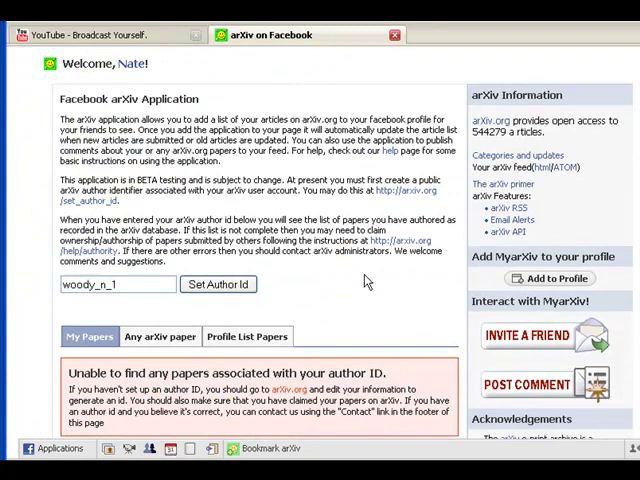
mouse_move(360, 280)
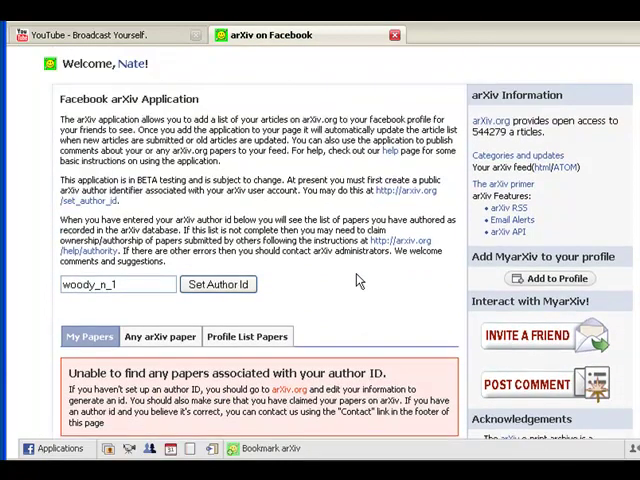
mouse_move(312, 276)
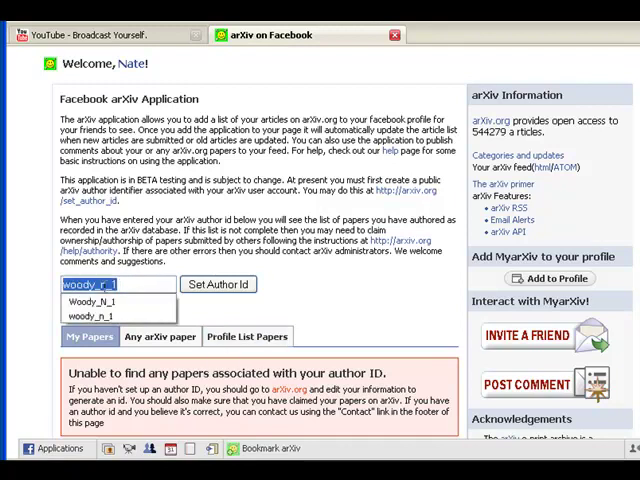
left_click(96, 316)
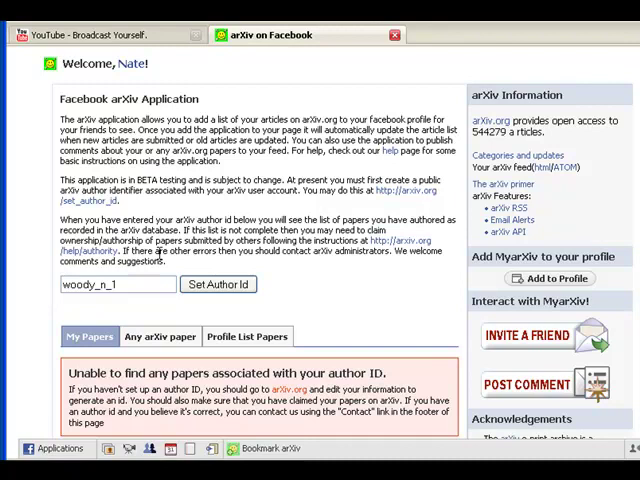
left_click(116, 284)
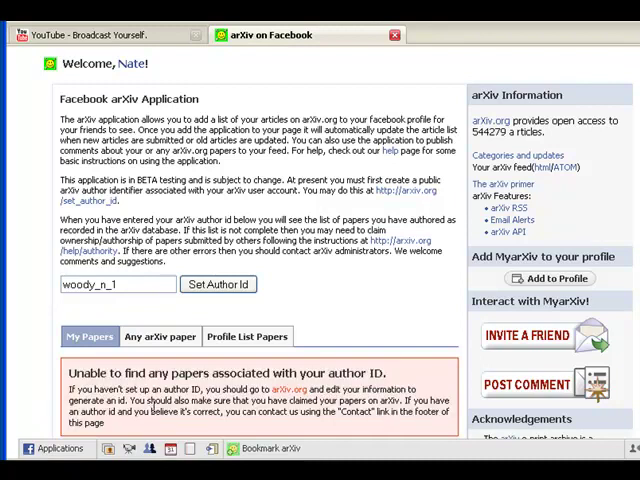
Search any arXiv paper for 'chemometrics' and scroll through the matching results
left_click(248, 292)
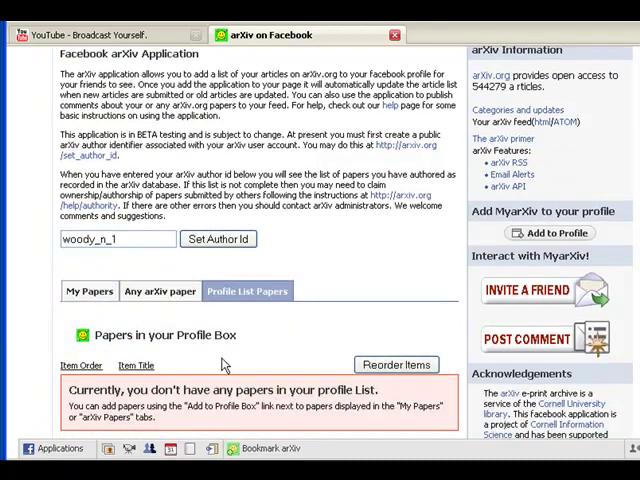
scroll("down", 3)
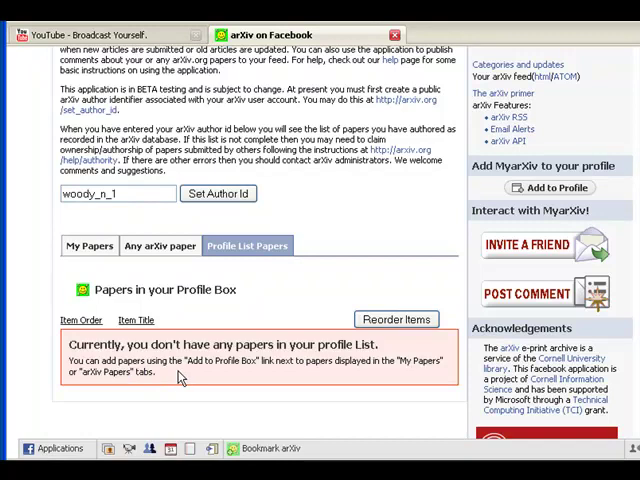
left_click(160, 244)
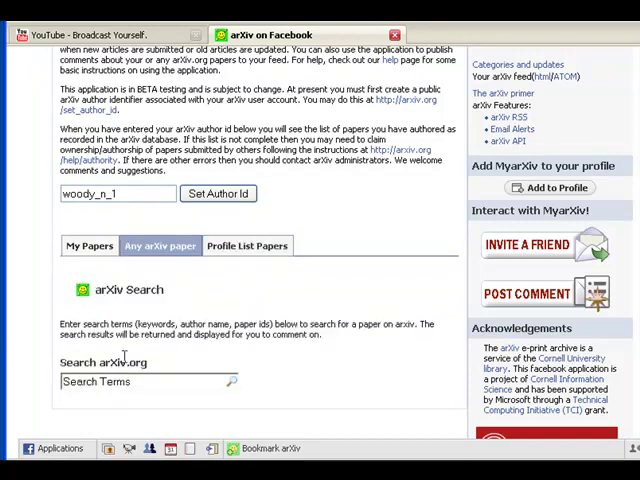
type("chemometrics")
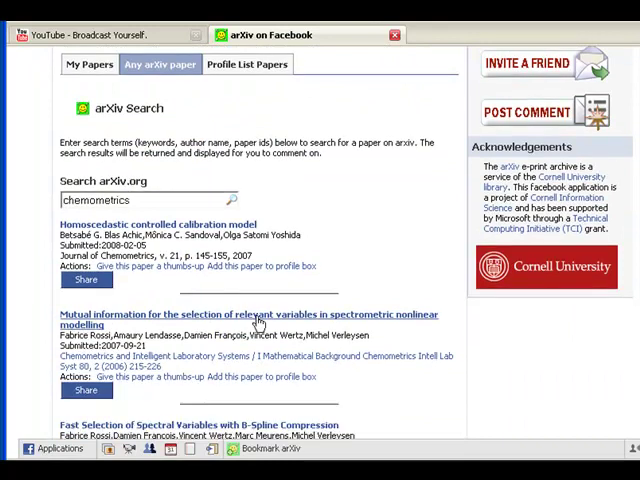
scroll("down", 3)
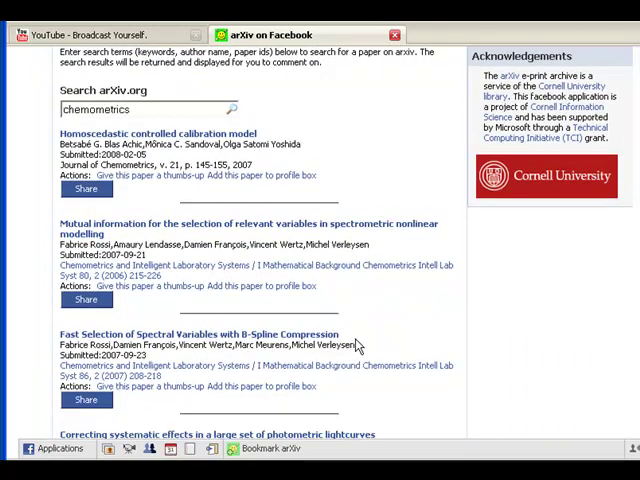
scroll("down", 3)
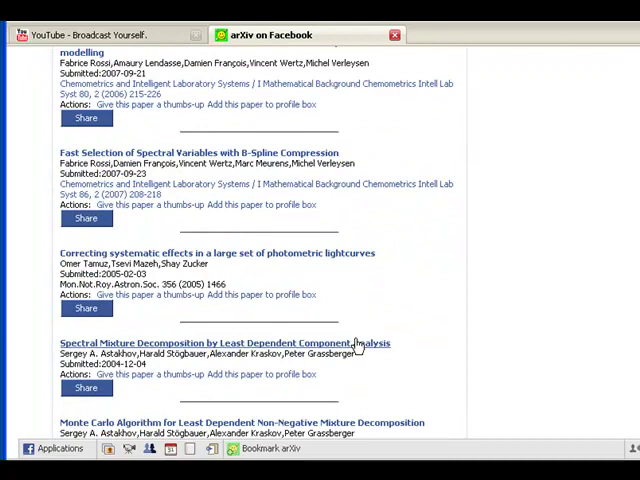
scroll("down", 3)
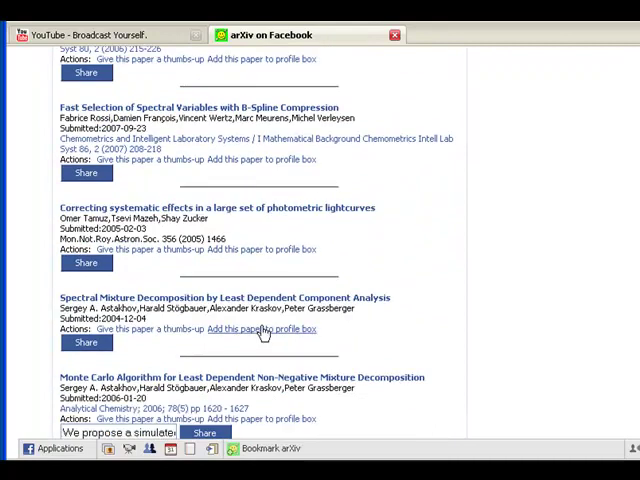
Add the spectral mixture decomposition and data-driven functional projection papers to the profile box
left_click(264, 328)
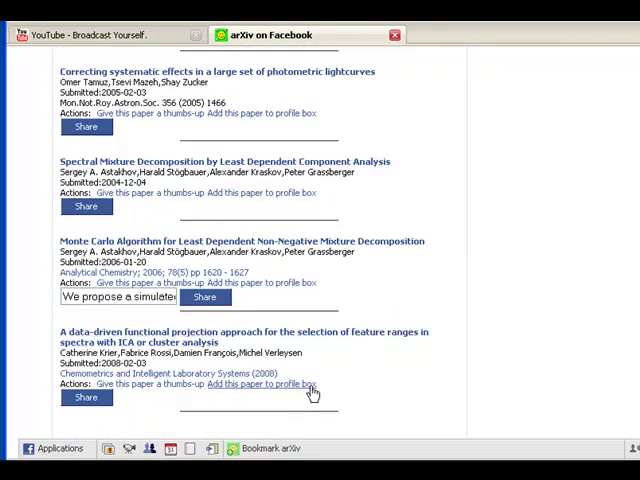
mouse_move(290, 388)
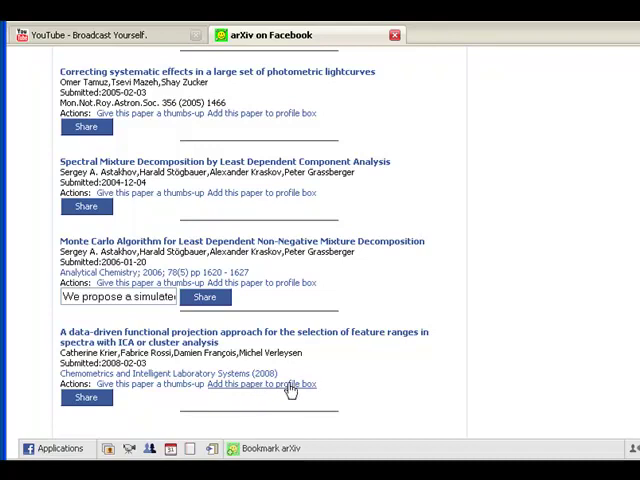
left_click(290, 384)
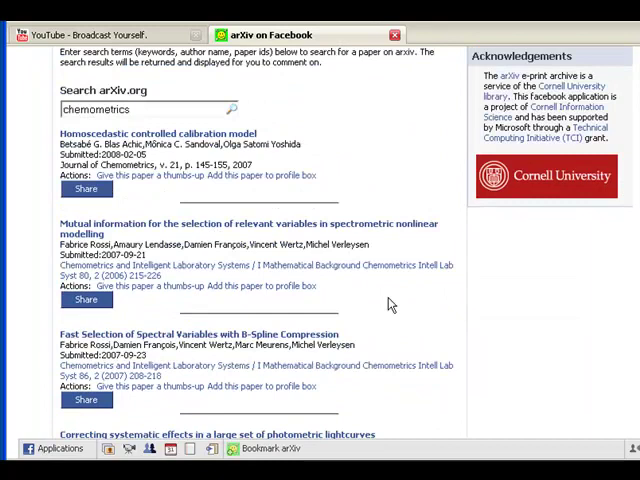
scroll("up", 3)
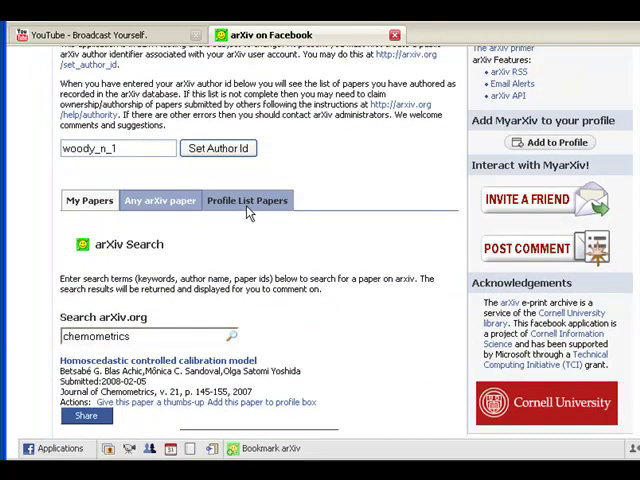
Review the profile box list, leaving only the data-driven functional projection paper
left_click(248, 200)
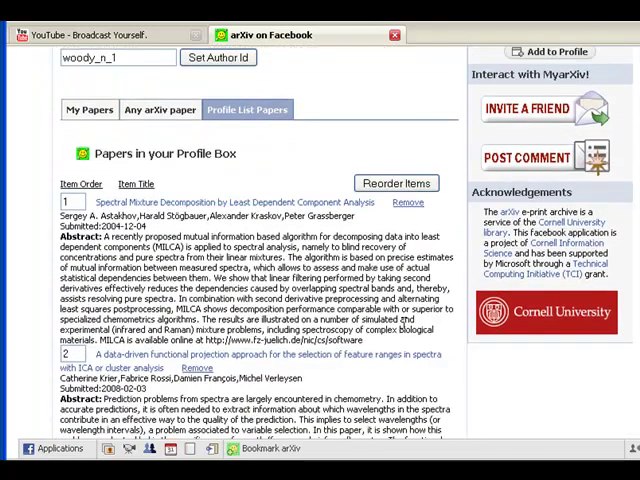
scroll("down", 3)
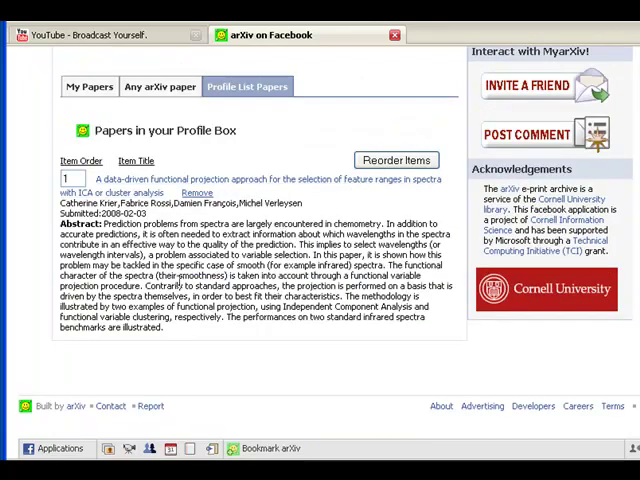
scroll("up", 3)
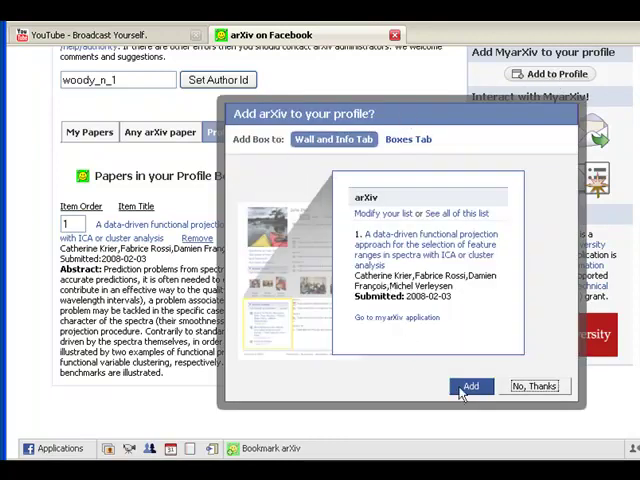
Confirm adding arXiv to the profile and view the arXiv box on the profile's Boxes tab
left_click(470, 388)
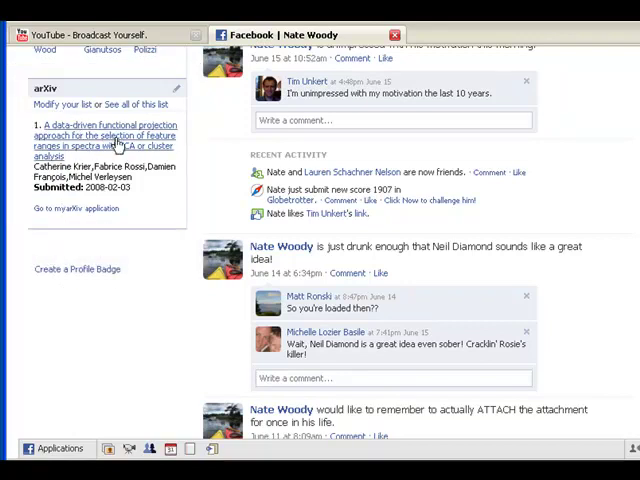
left_click(176, 88)
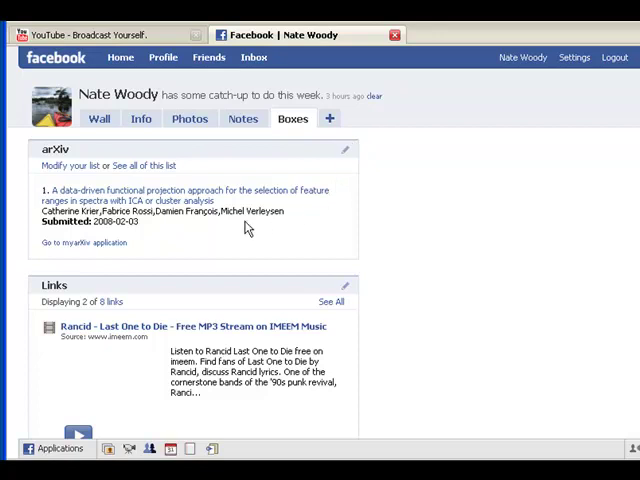
mouse_move(80, 248)
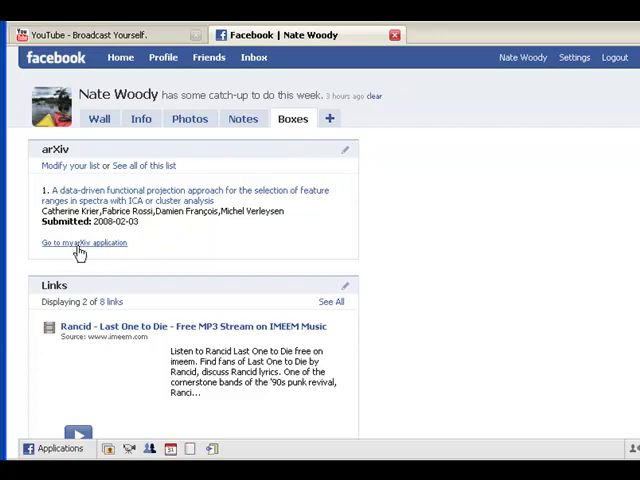
left_click(84, 244)
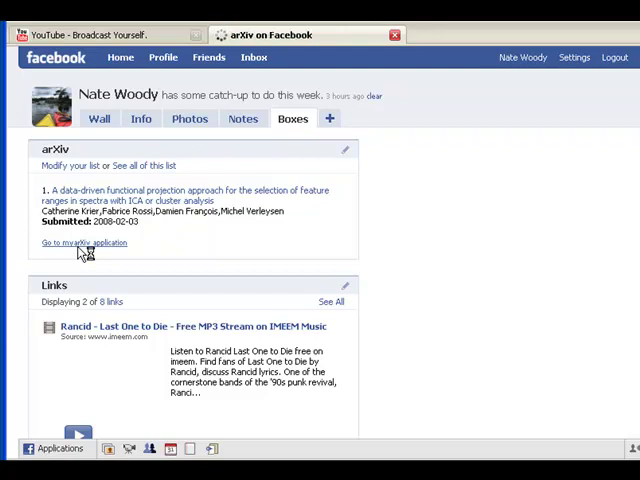
Search arXiv for 'Quasar' and add the Radio-Intermediate Quasars paper to the profile box
left_click(84, 242)
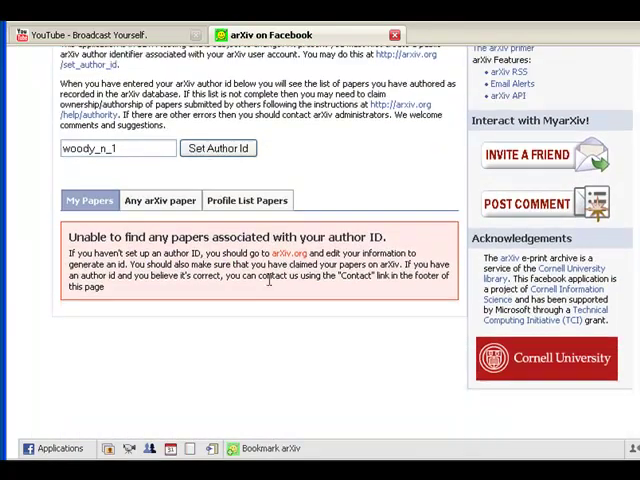
left_click(160, 200)
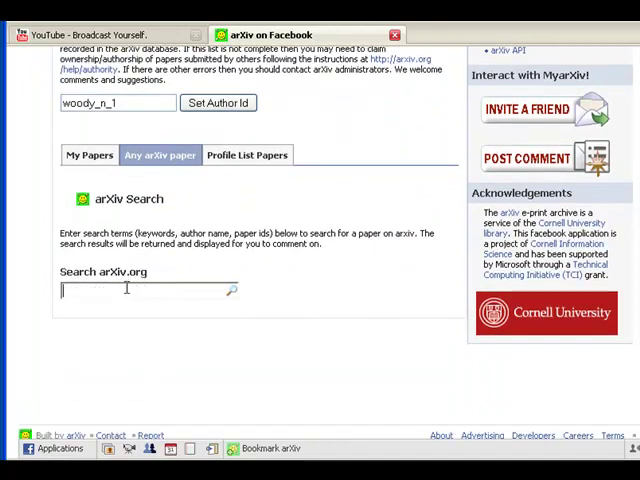
type("Quasar")
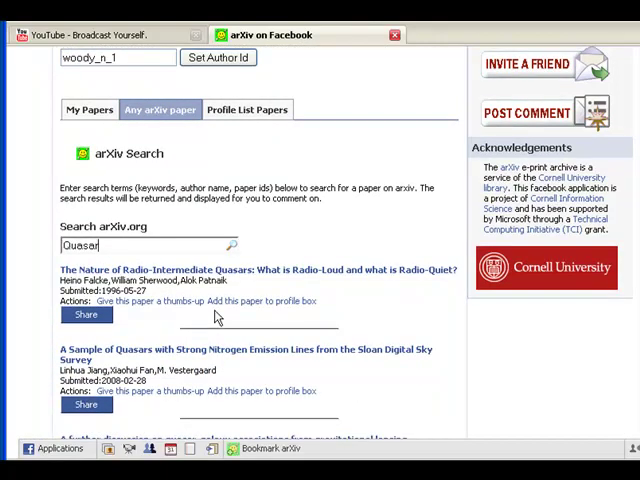
mouse_move(264, 304)
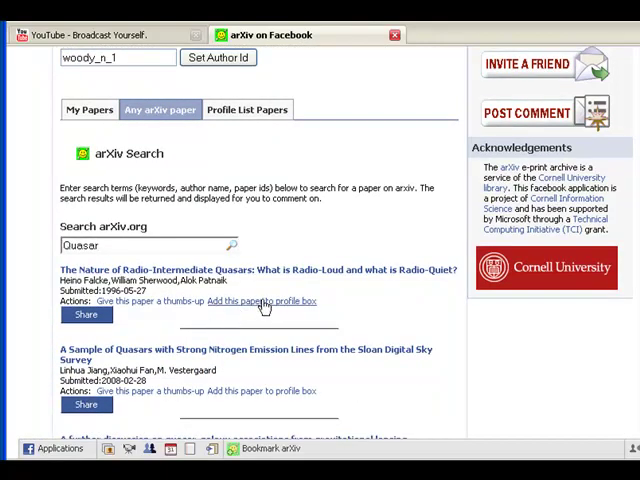
left_click(260, 300)
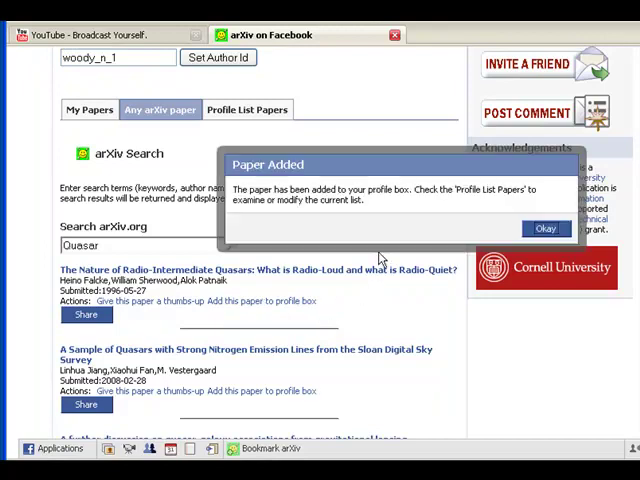
left_click(546, 228)
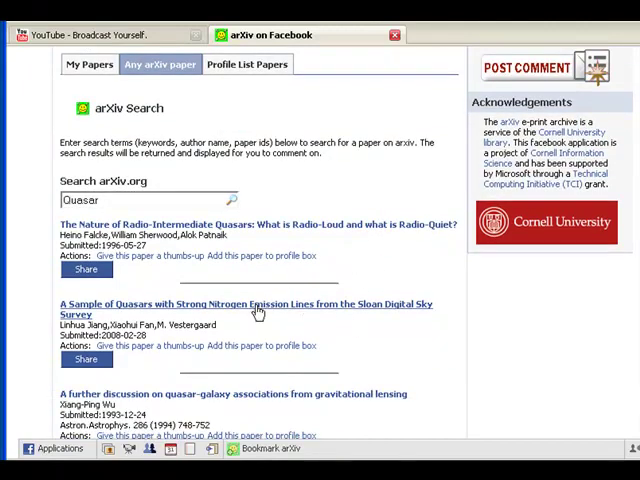
left_click(244, 304)
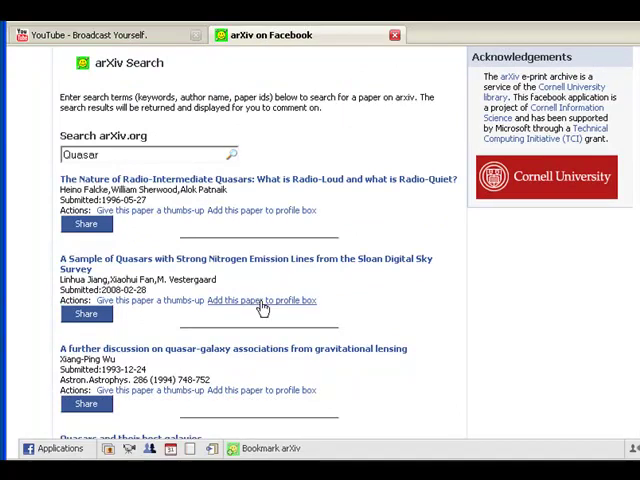
mouse_move(408, 344)
type("Galaxy")
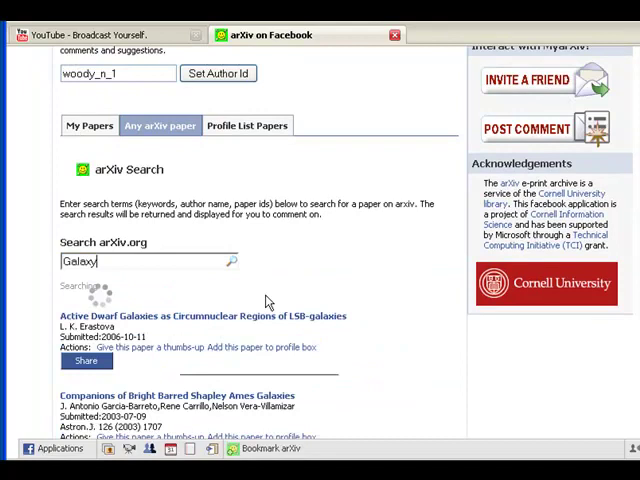
From the Galaxy search results, add the low surface brightness galaxies paper to the profile box
scroll("down", 3)
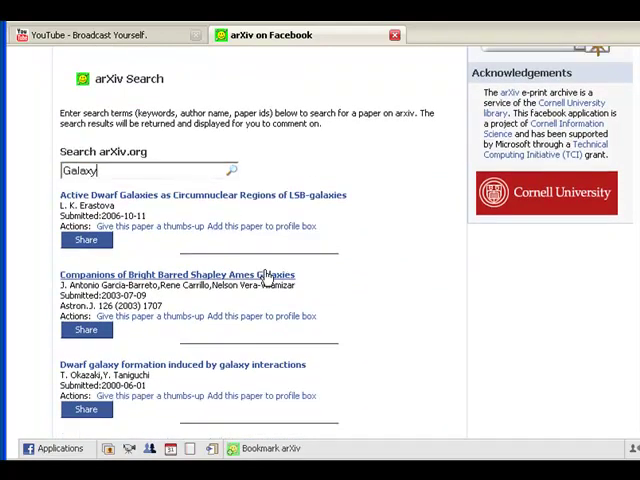
scroll("down", 3)
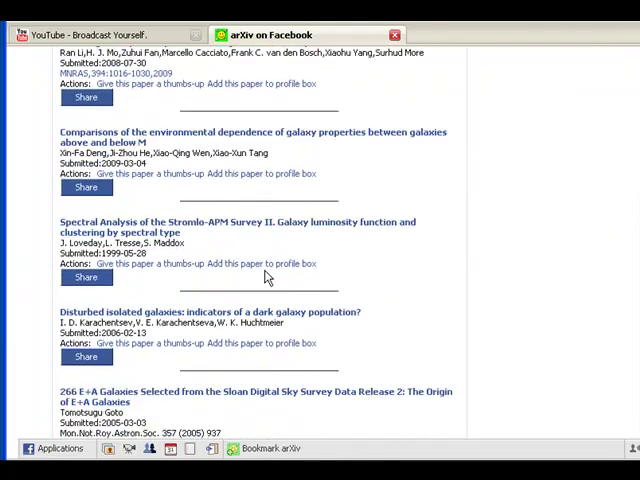
scroll("down", 3)
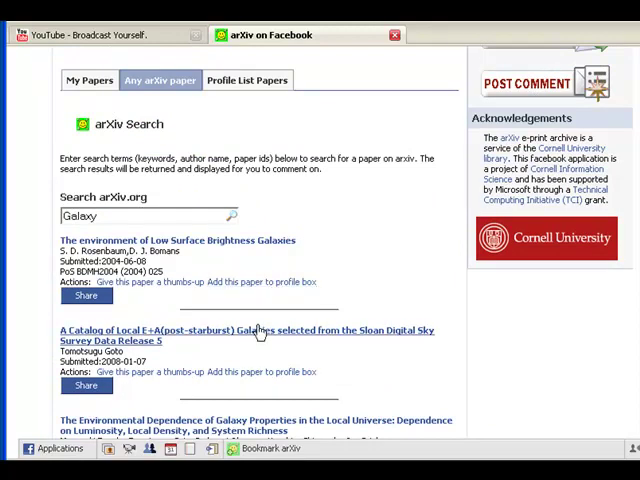
left_click(266, 280)
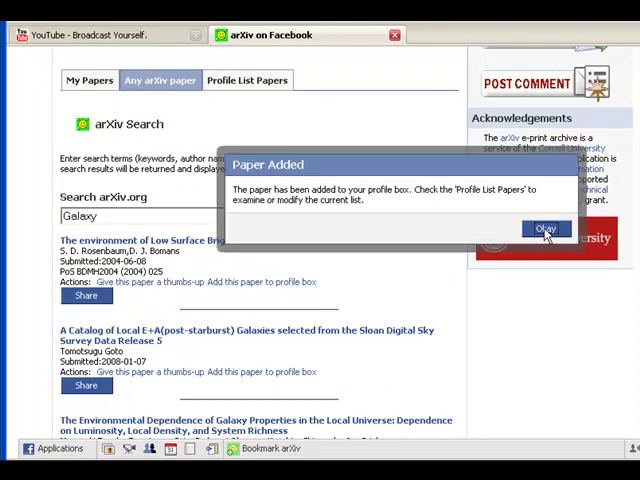
left_click(548, 228)
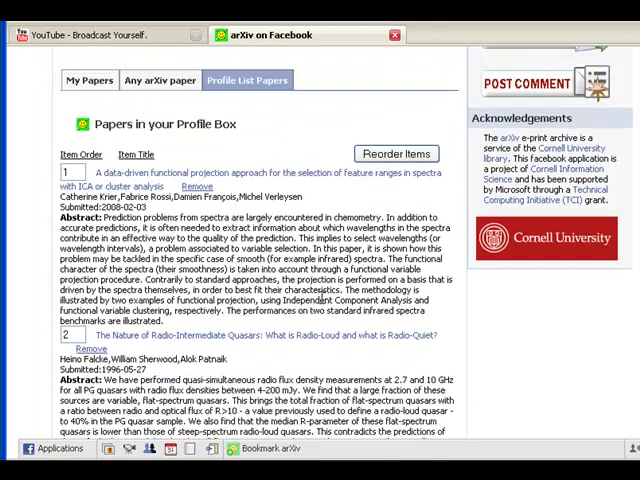
Reorder the profile box papers so the low surface brightness galaxies paper comes first
scroll("down", 3)
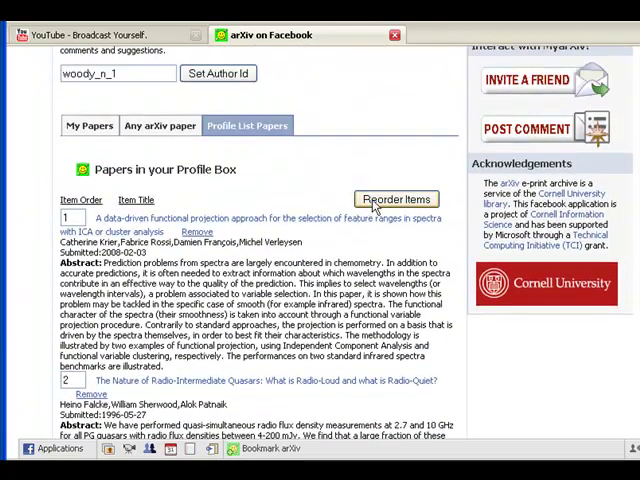
left_click(396, 200)
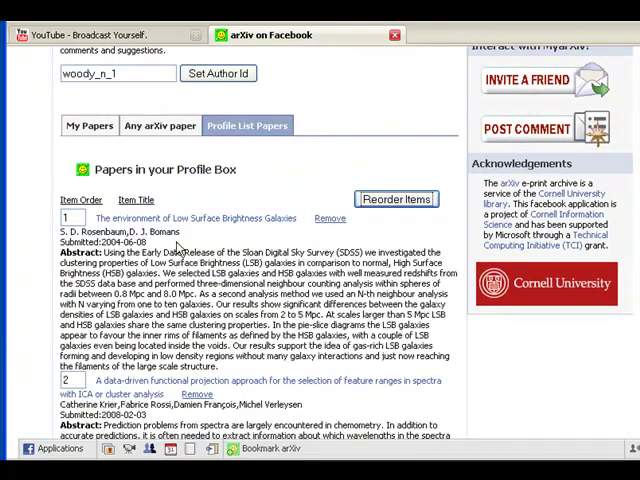
scroll("up", 3)
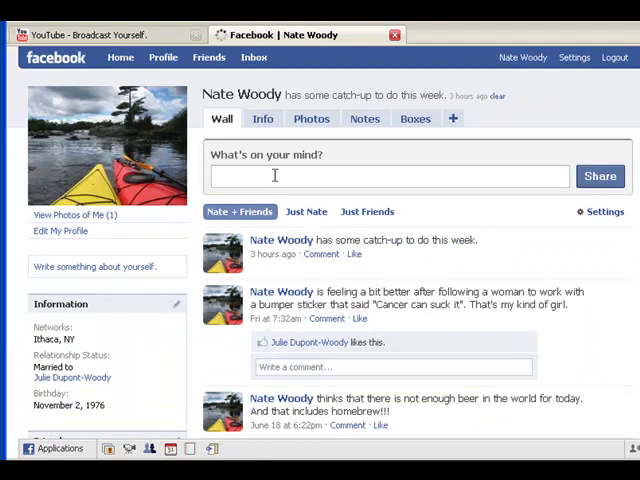
View the profile's Boxes tab and the arXiv box's full listing of four papers
left_click(414, 118)
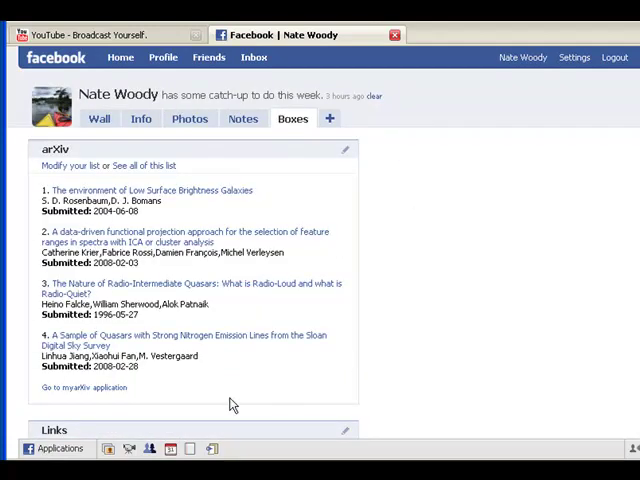
mouse_move(344, 150)
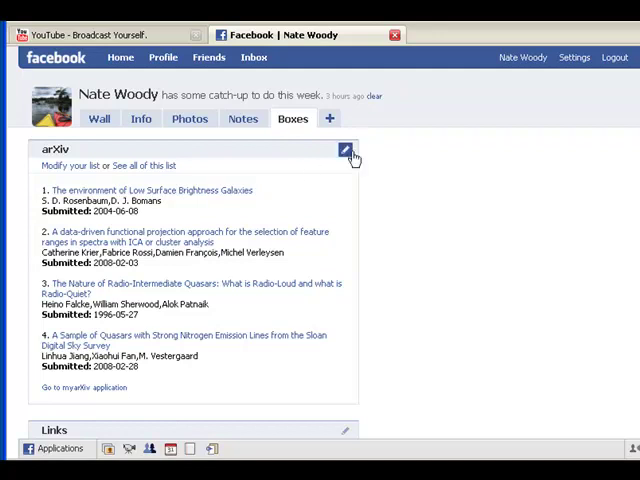
left_click(344, 150)
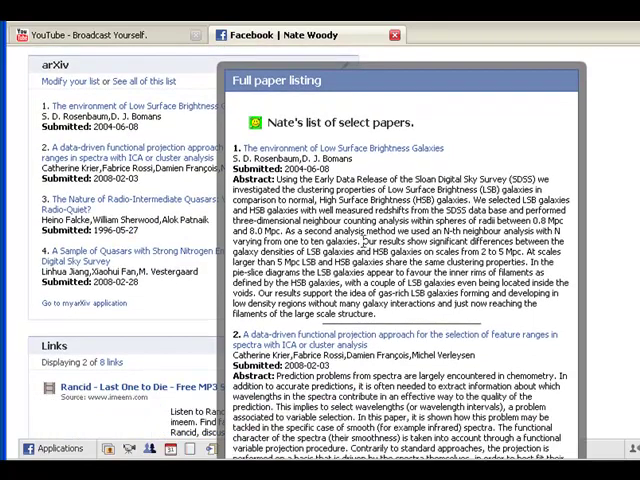
scroll("down", 3)
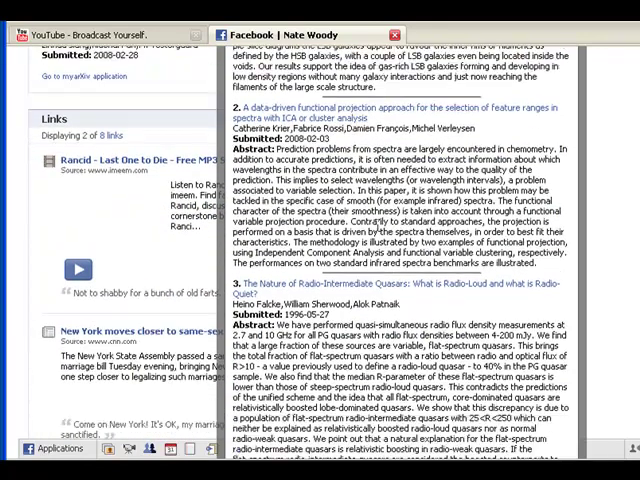
scroll("down", 3)
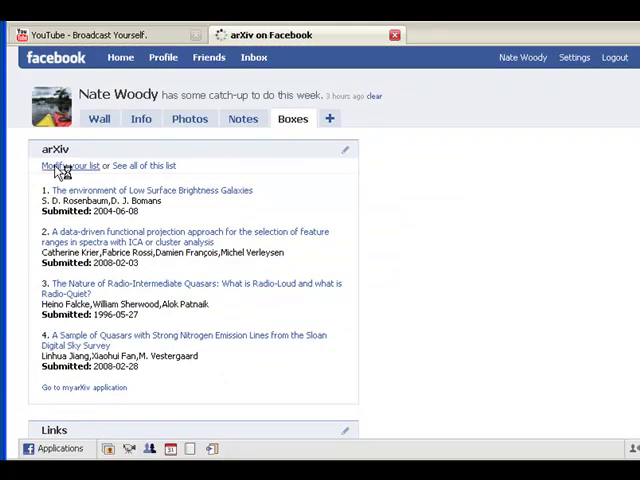
Search any arXiv paper for the author name 'Simeon Warner'
left_click(84, 388)
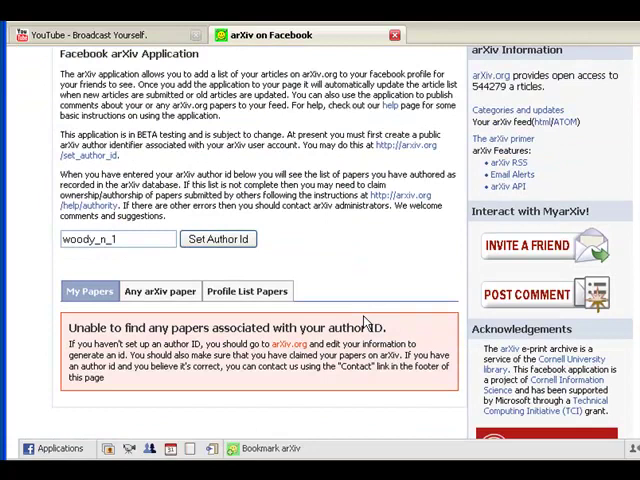
left_click(160, 292)
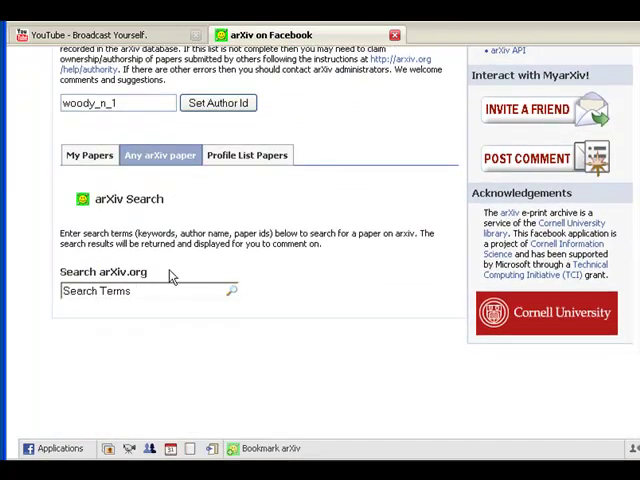
left_click(130, 292)
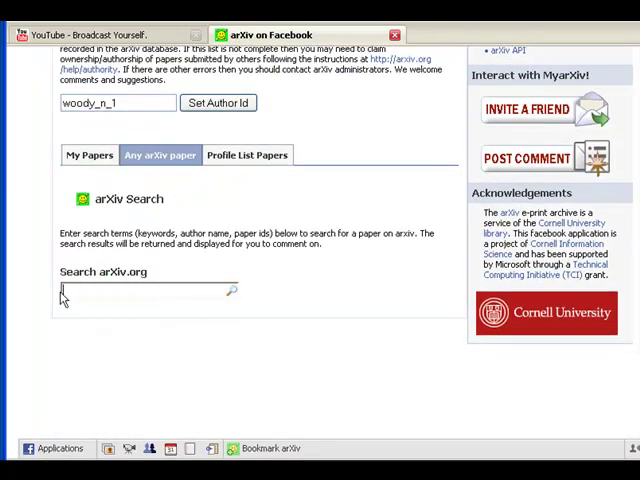
type("Simeon Warne")
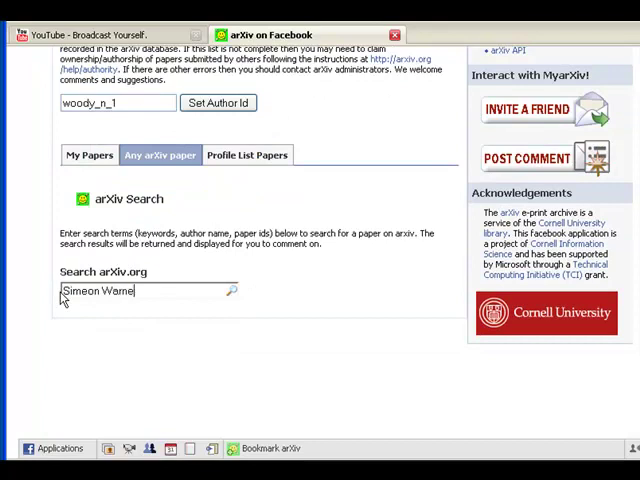
left_click(232, 292)
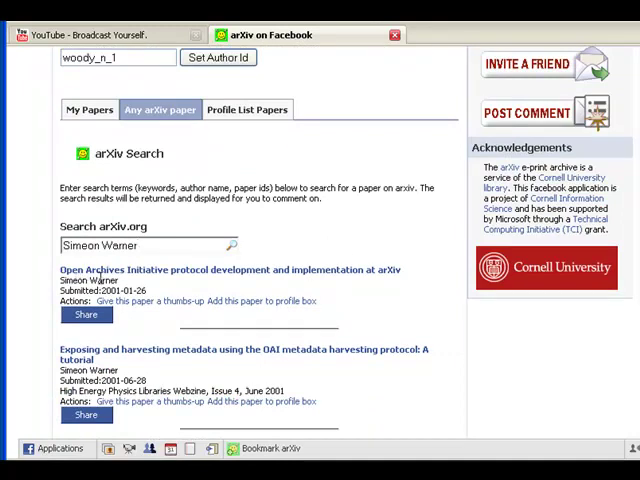
Scroll through the results and show the next page, which includes Simeon Zamkovoy papers
scroll("down", 3)
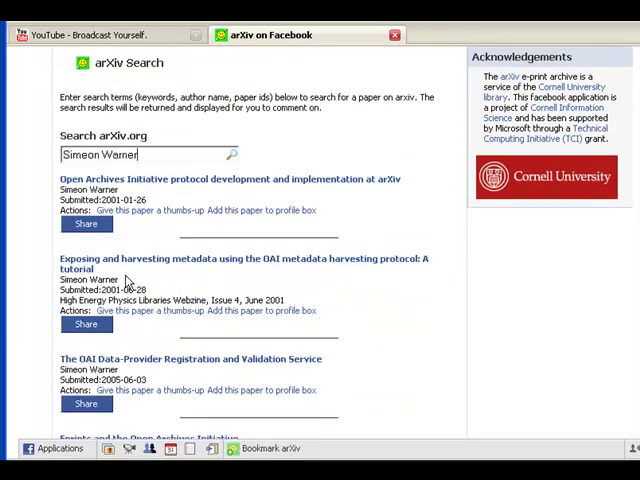
scroll("down", 3)
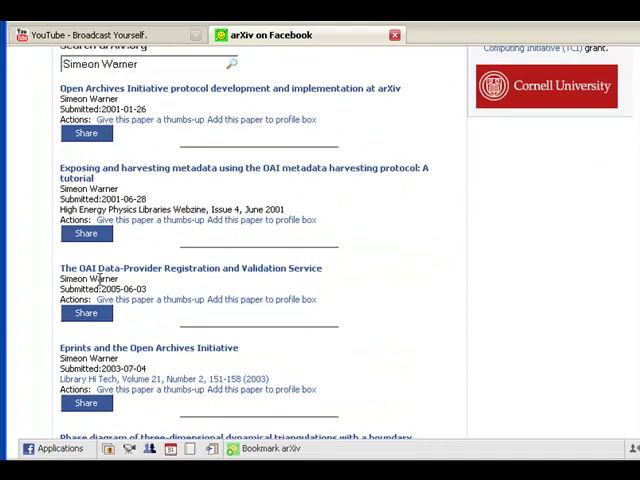
scroll("down", 3)
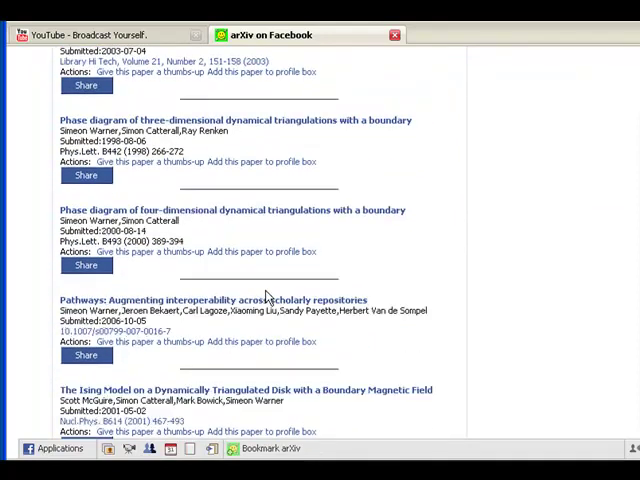
scroll("down", 3)
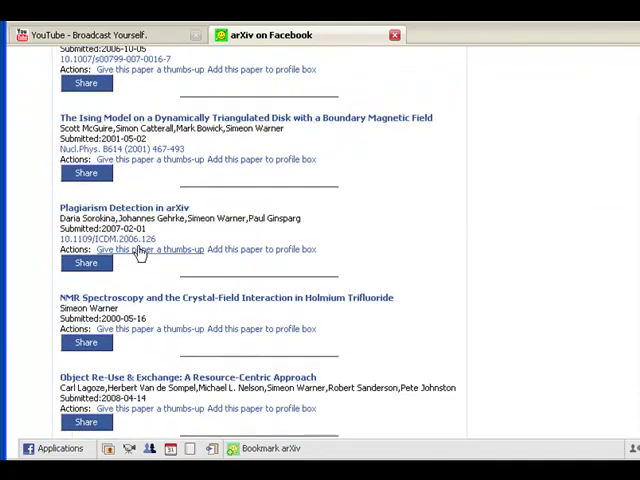
scroll("down", 3)
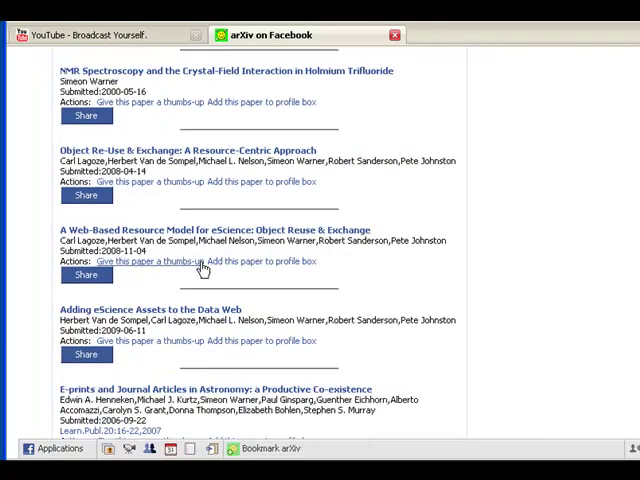
scroll("down", 3)
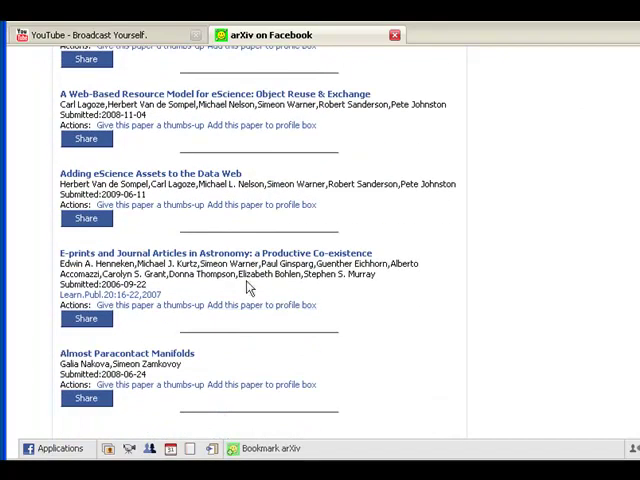
scroll("down", 3)
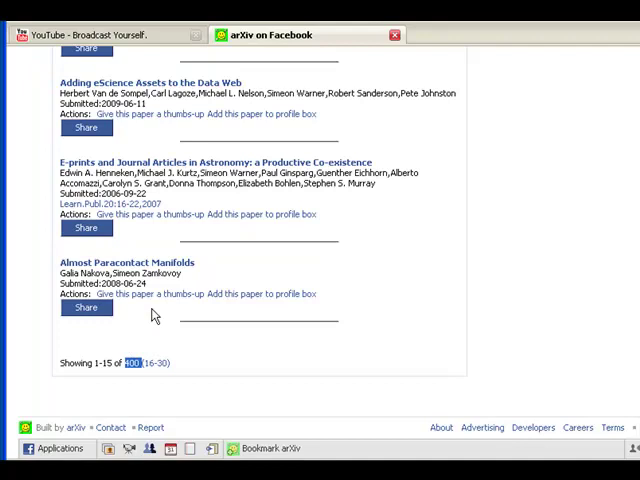
left_click(160, 74)
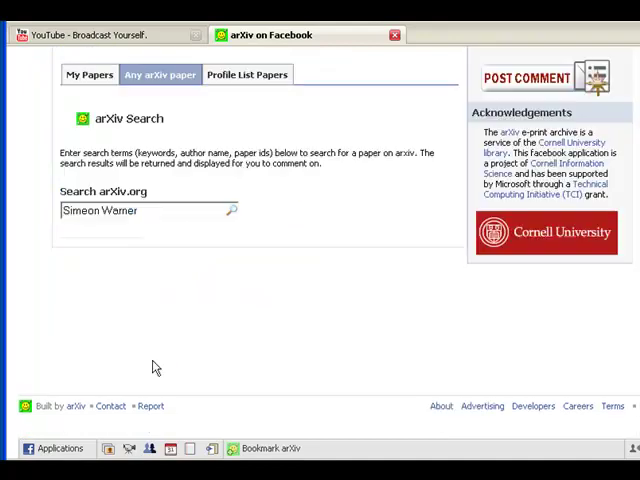
left_click(232, 210)
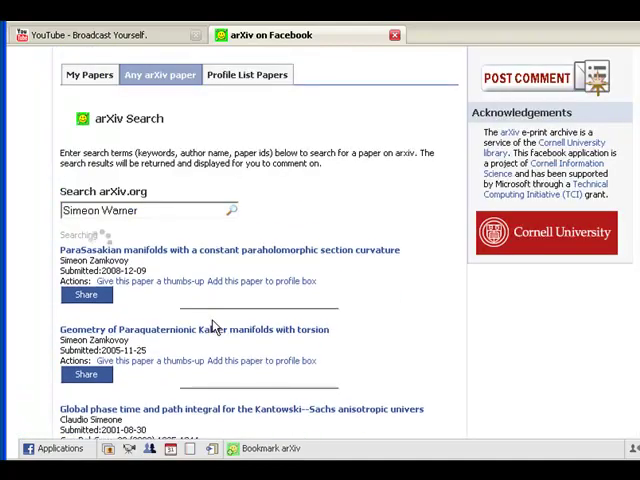
scroll("down", 3)
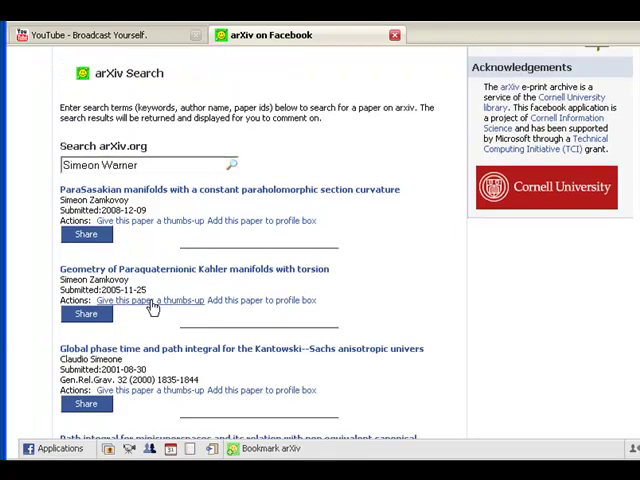
scroll("up", 3)
type("A")
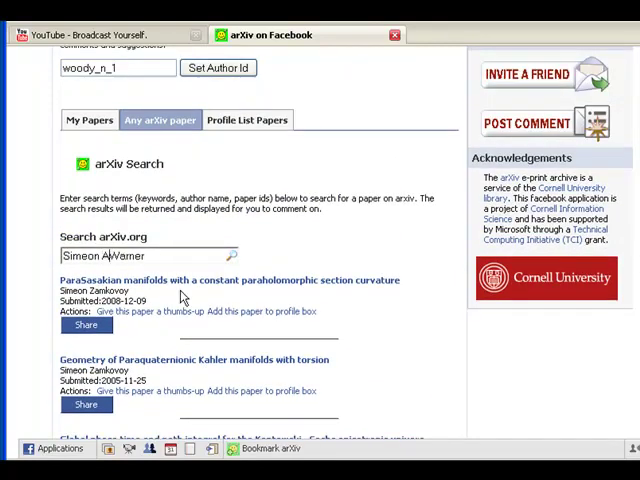
Search 'Simeon AND Warner' to list his 15 papers, then select the terms for a new query
left_click(230, 256)
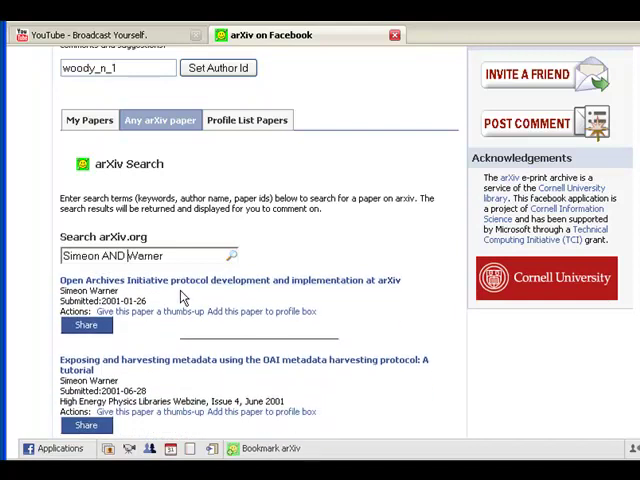
scroll("down", 3)
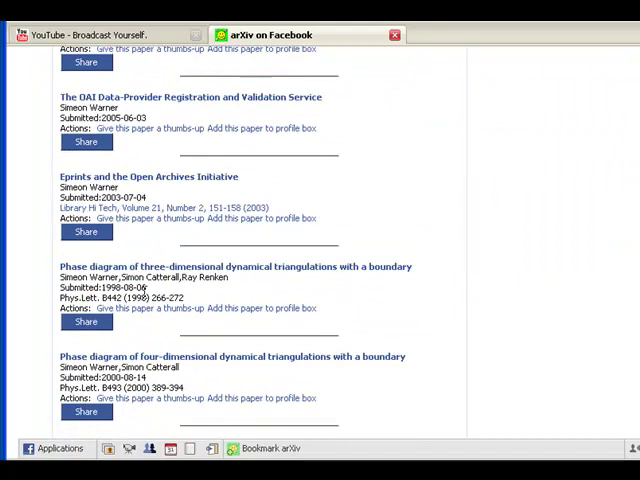
scroll("down", 3)
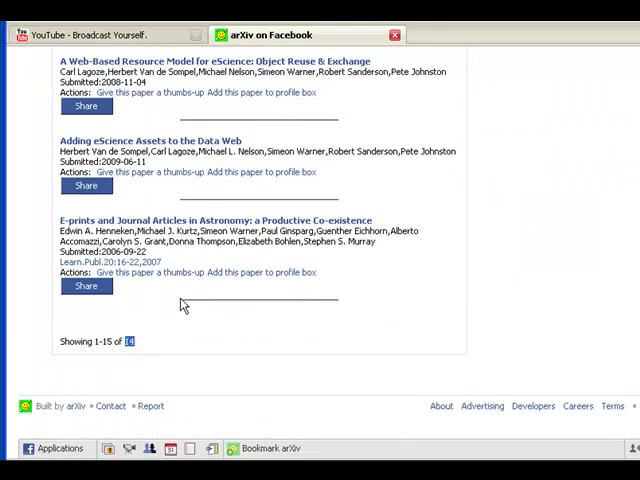
mouse_move(176, 322)
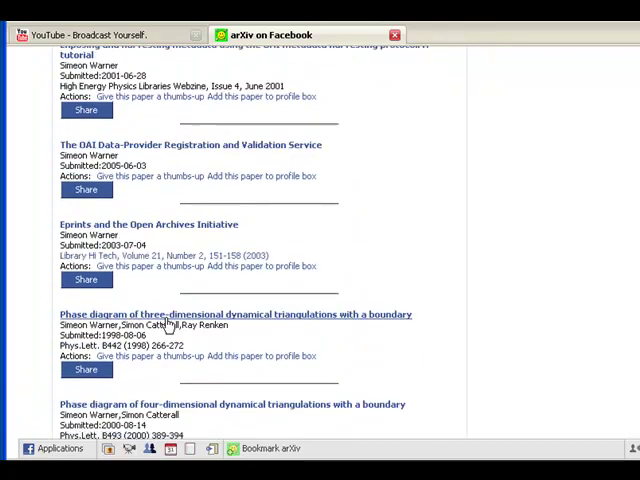
scroll("up", 3)
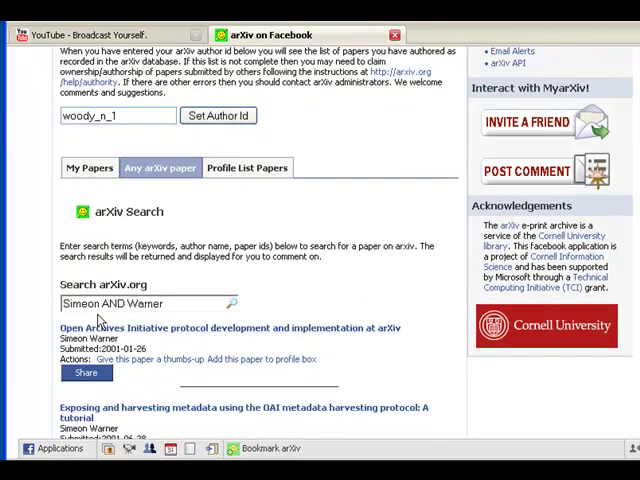
double_click(80, 304)
type("Joe AND Smit")
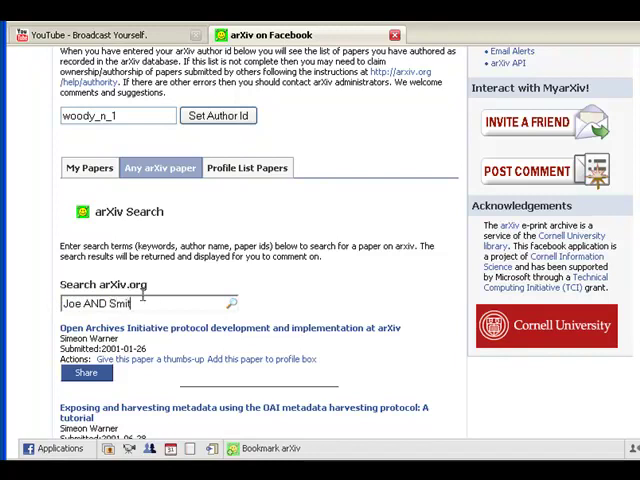
Run the Joe AND Smith search, then replace the query with Smith_j to list J. Smith's papers
left_click(232, 304)
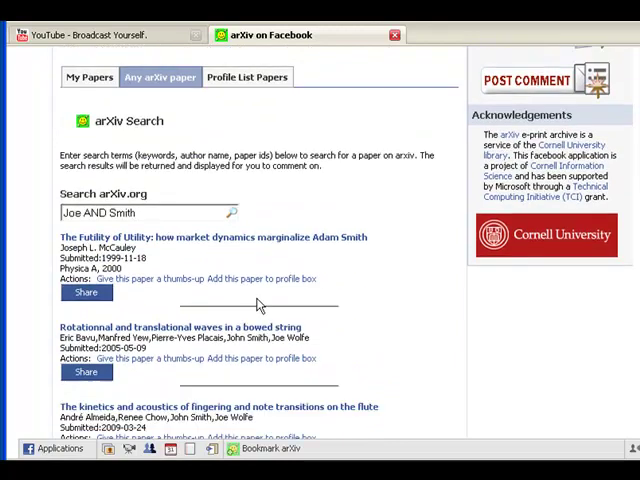
mouse_move(262, 352)
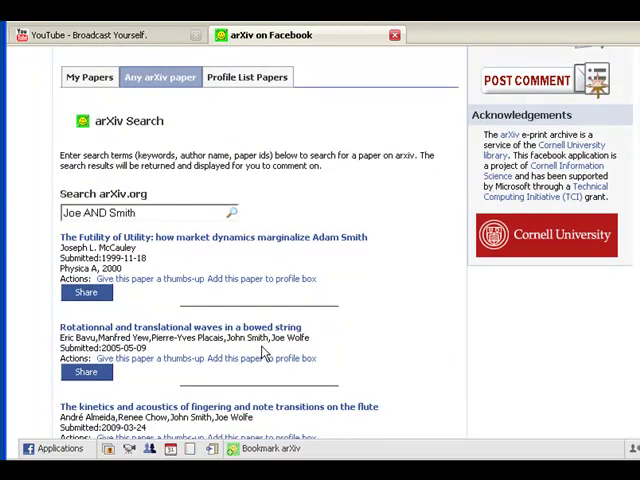
mouse_move(264, 350)
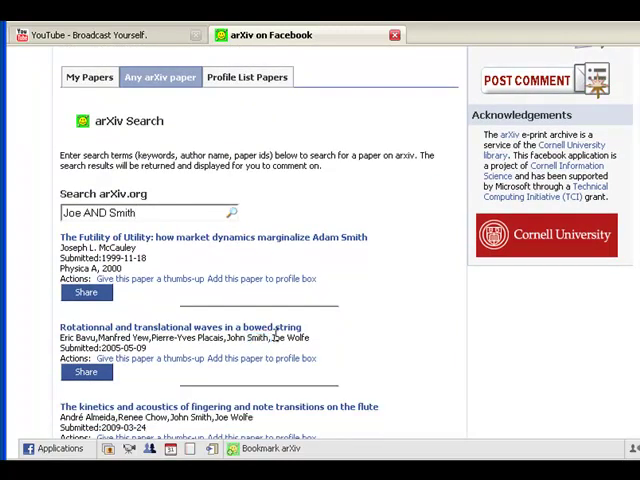
left_click(140, 212)
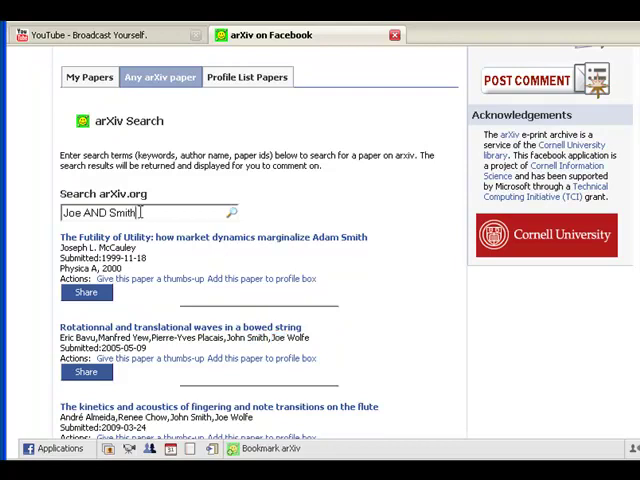
type("Smith_j")
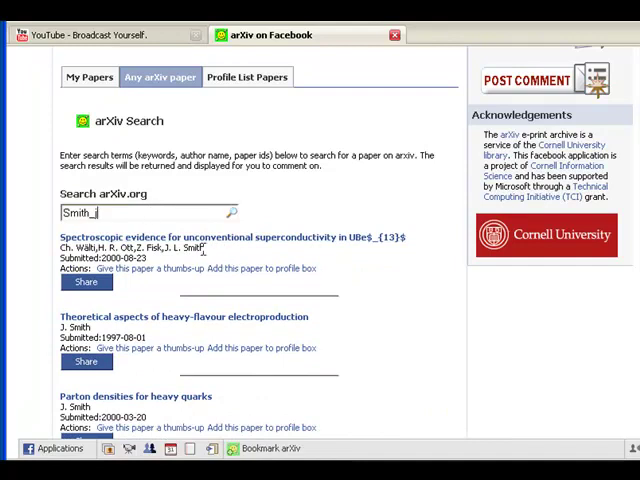
double_click(190, 248)
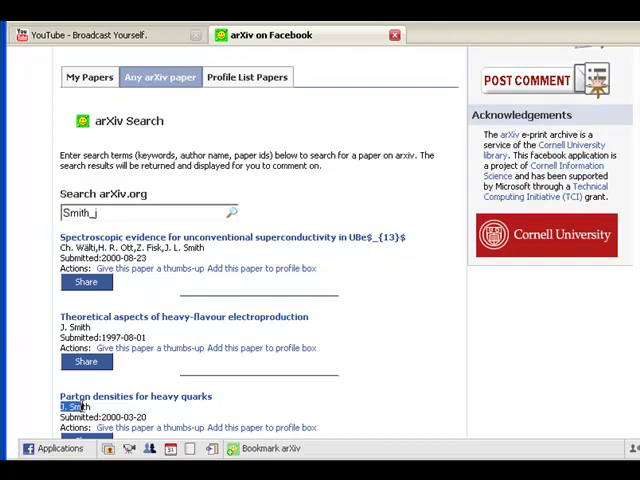
scroll("down", 3)
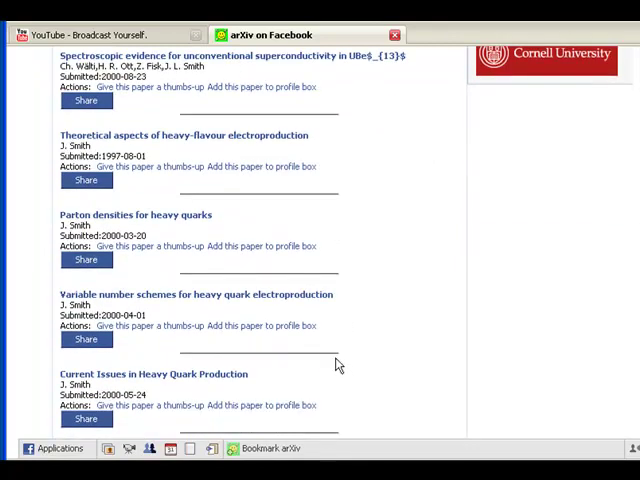
scroll("up", 3)
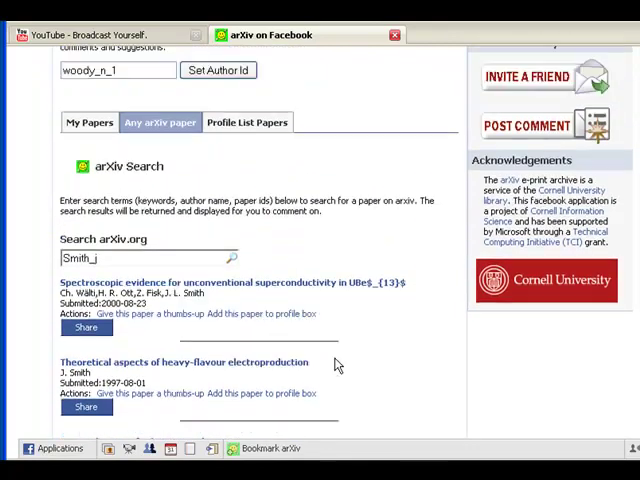
scroll("up", 3)
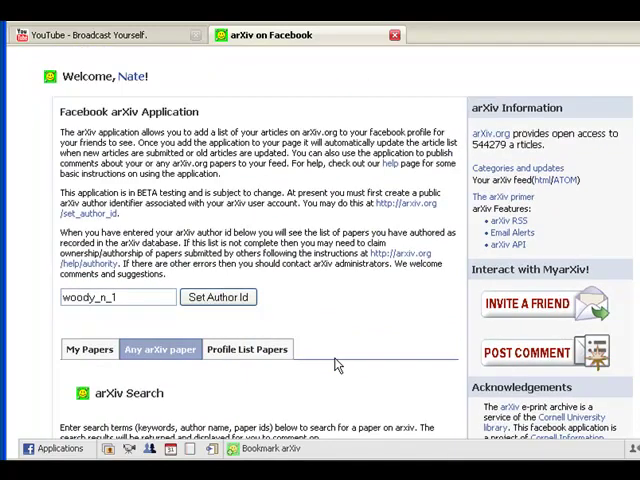
mouse_move(510, 272)
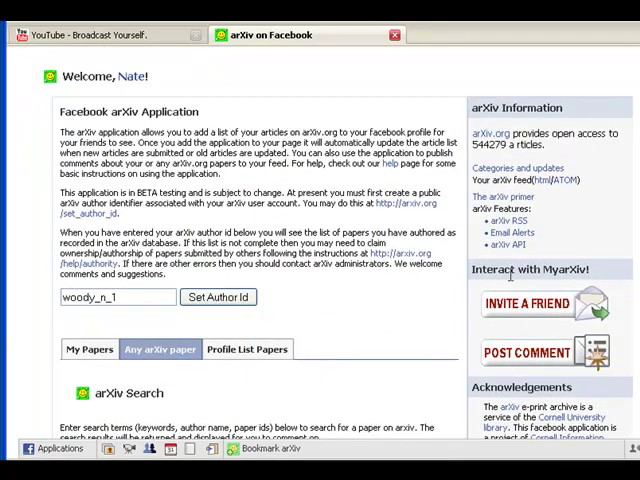
mouse_move(532, 312)
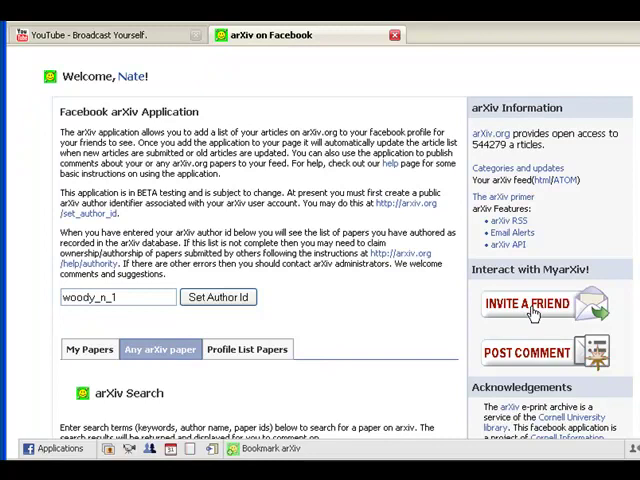
mouse_move(336, 364)
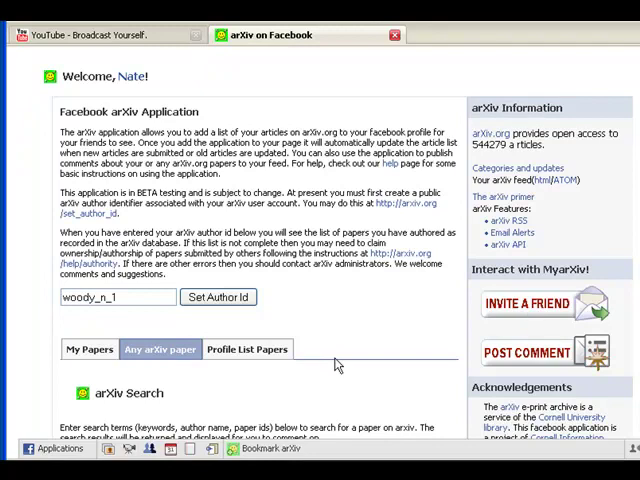